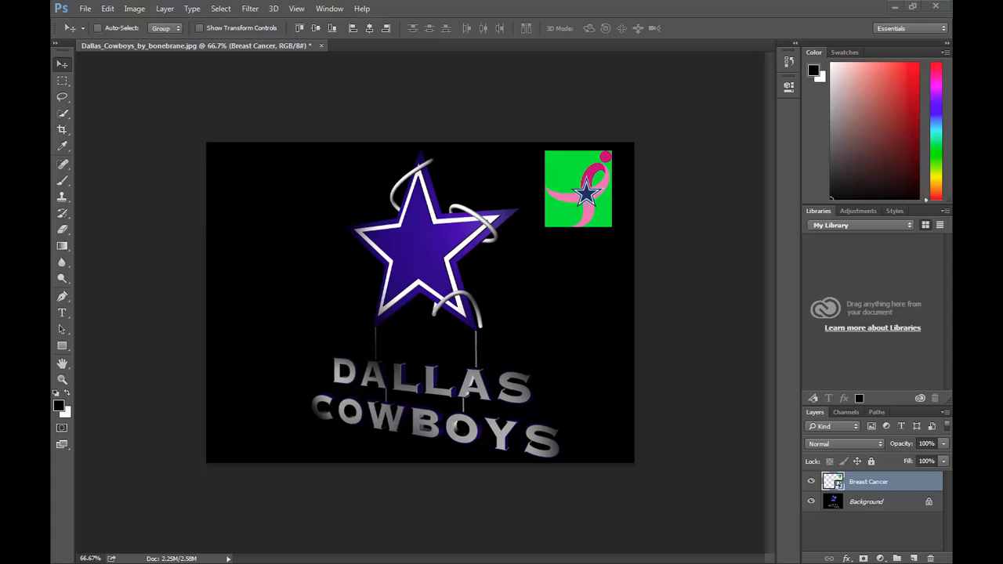
mouse_move(572, 179)
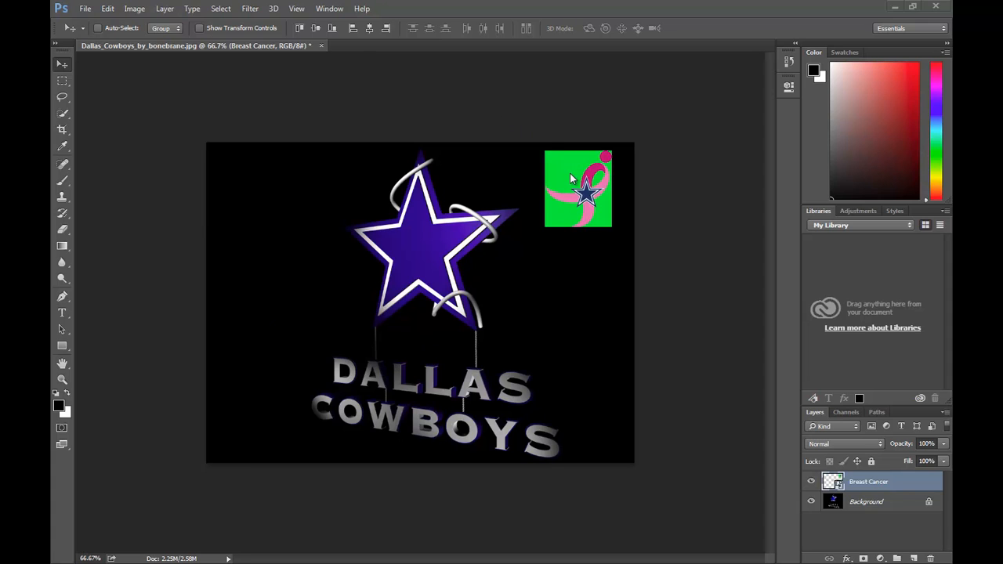
mouse_move(596, 184)
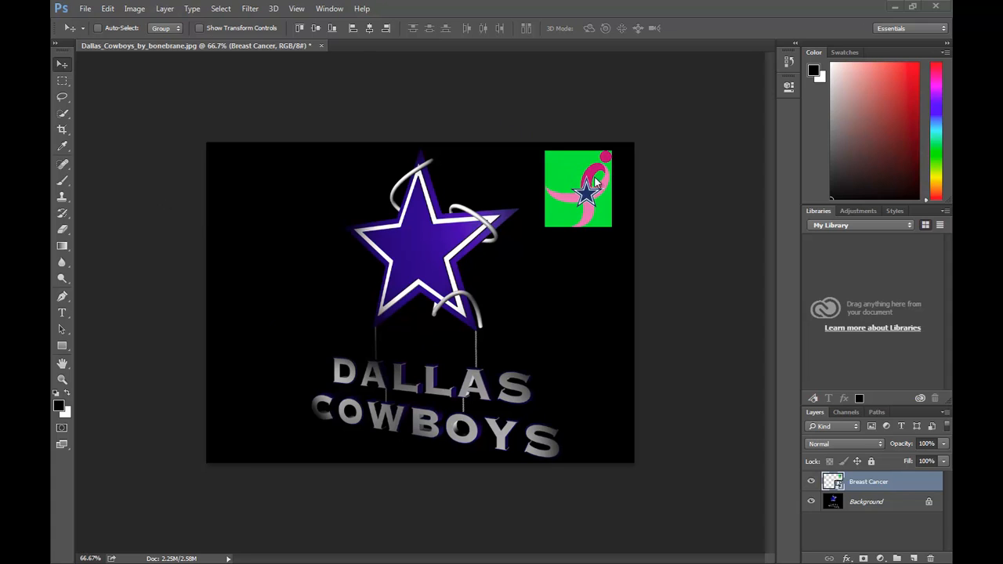
mouse_move(543, 224)
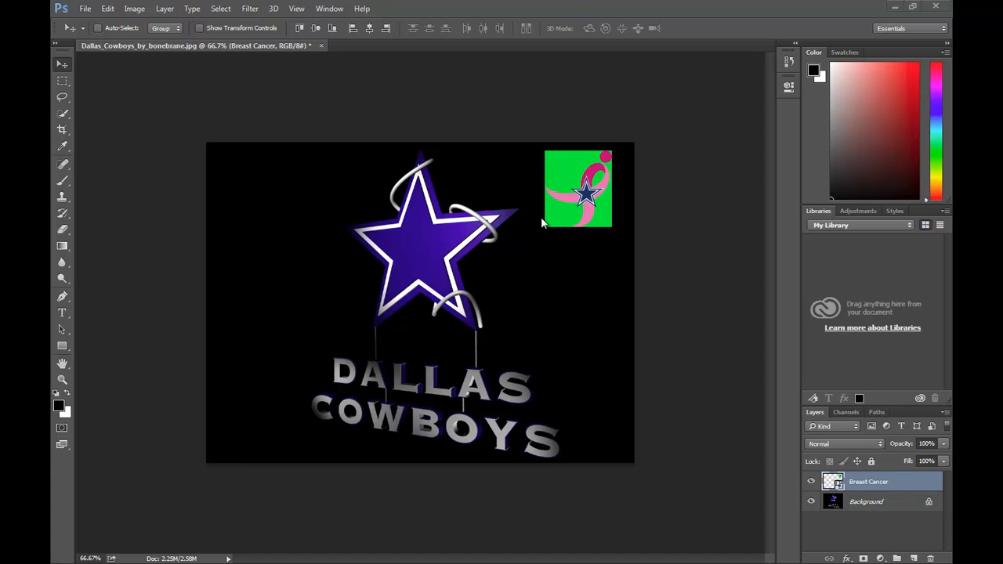
mouse_move(241, 165)
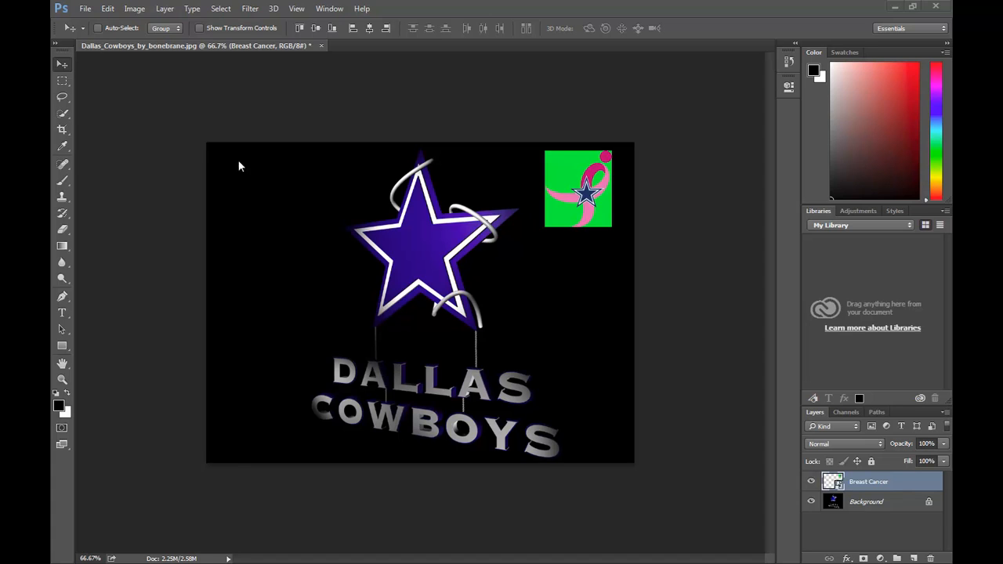
mouse_move(515, 160)
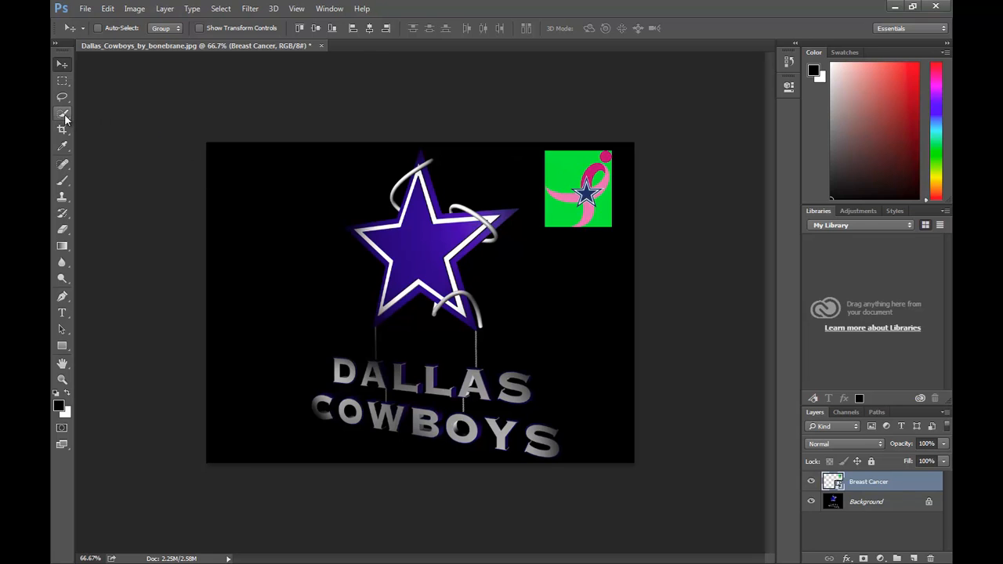
Use the Quick Selection Tool on the ribbon's green background, triggering the smart object warning
click(62, 113)
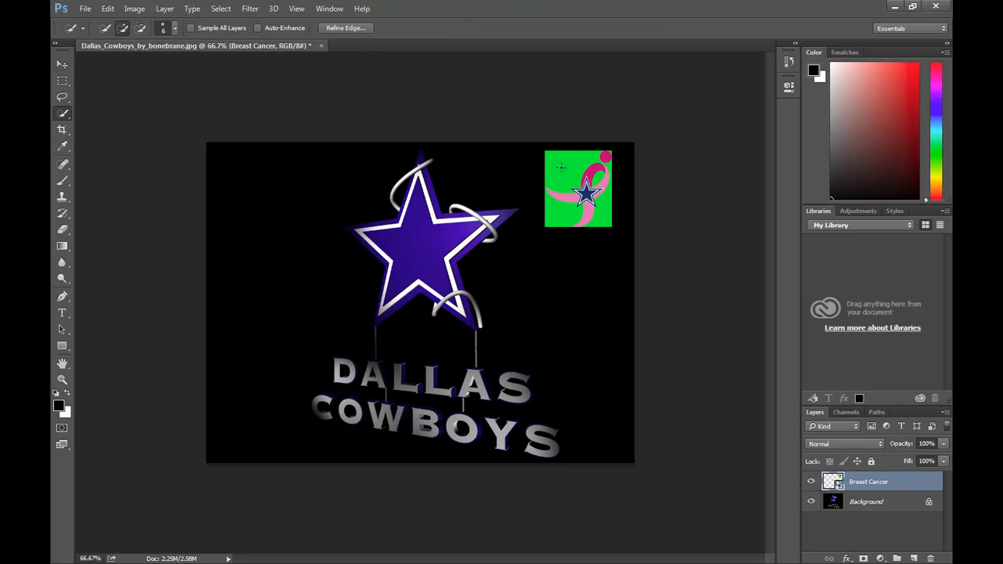
click(560, 167)
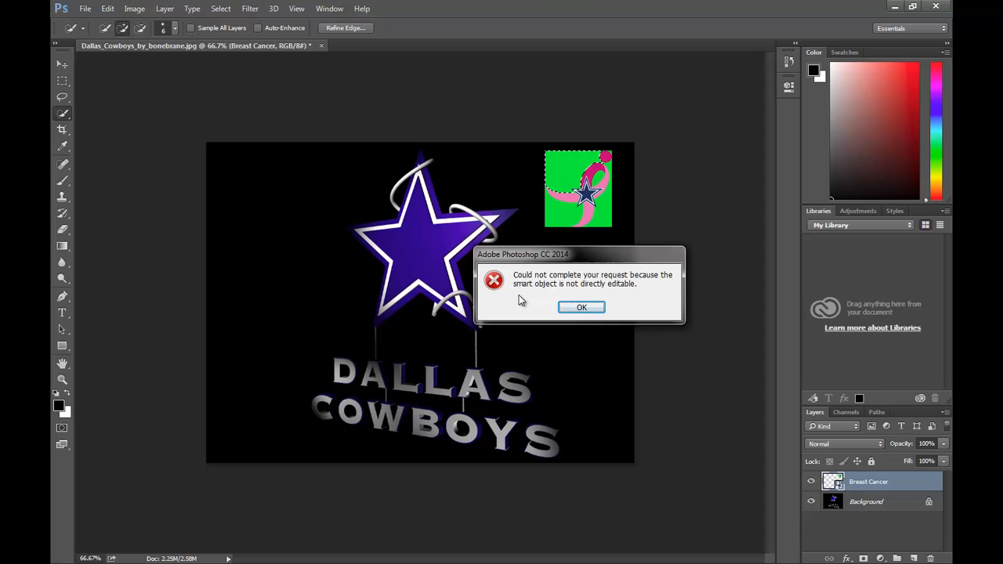
mouse_move(635, 289)
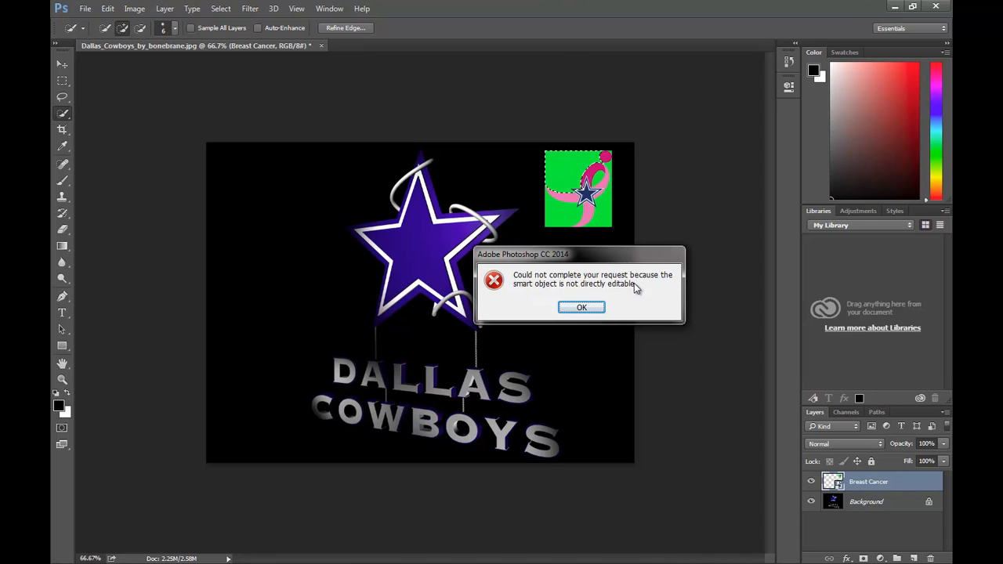
mouse_move(637, 298)
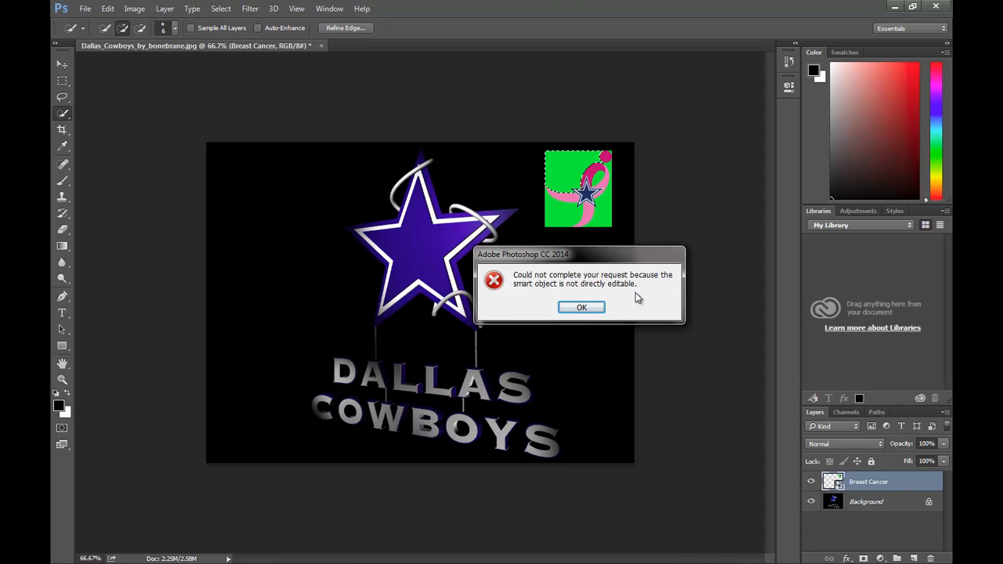
Close the 'smart object not directly editable' warning with OK
click(582, 306)
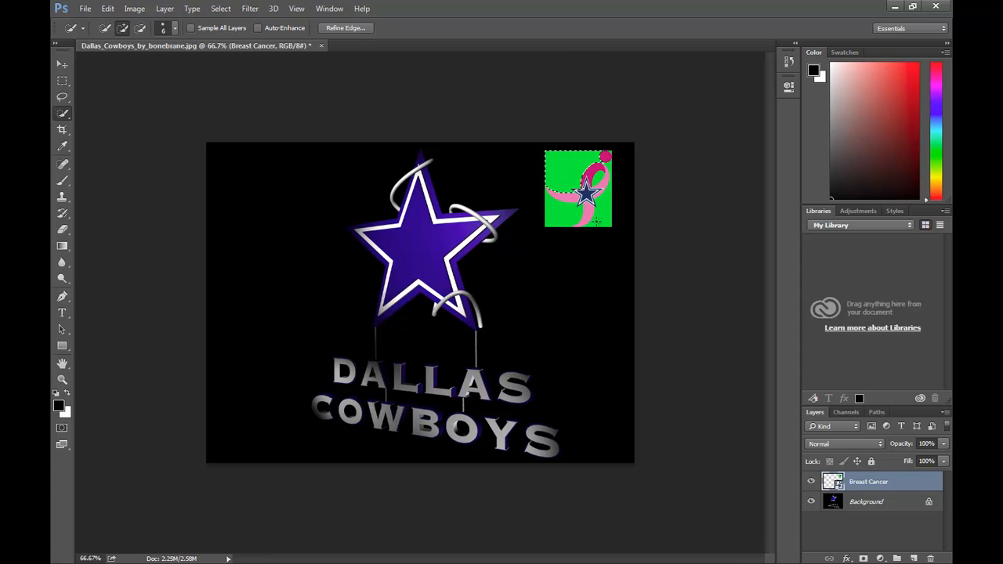
Bring up the ribbon layer's context menu showing Rasterize Smart Object
right_click(591, 216)
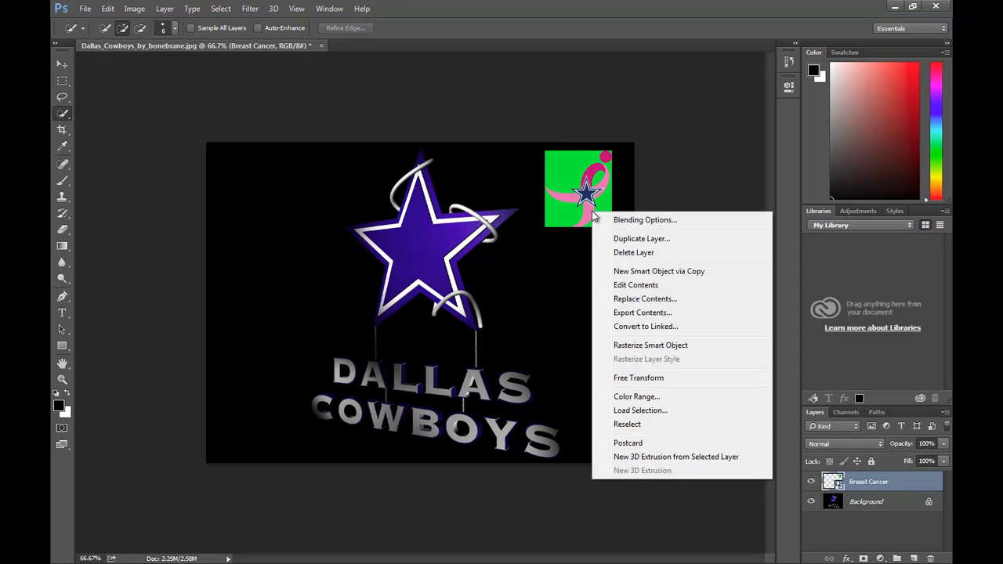
mouse_move(660, 345)
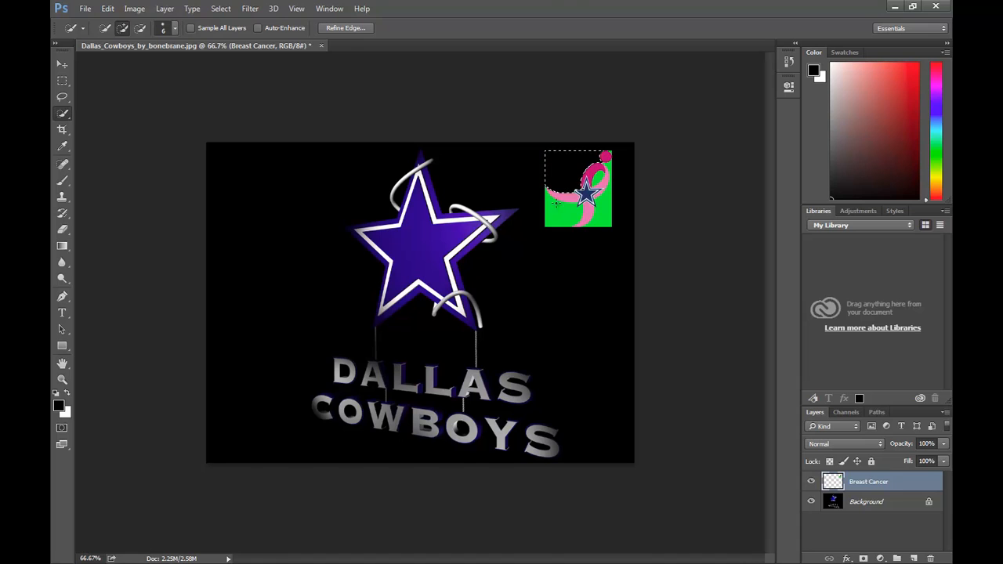
Add the remaining green area around the ribbon to the selection for deletion
click(594, 182)
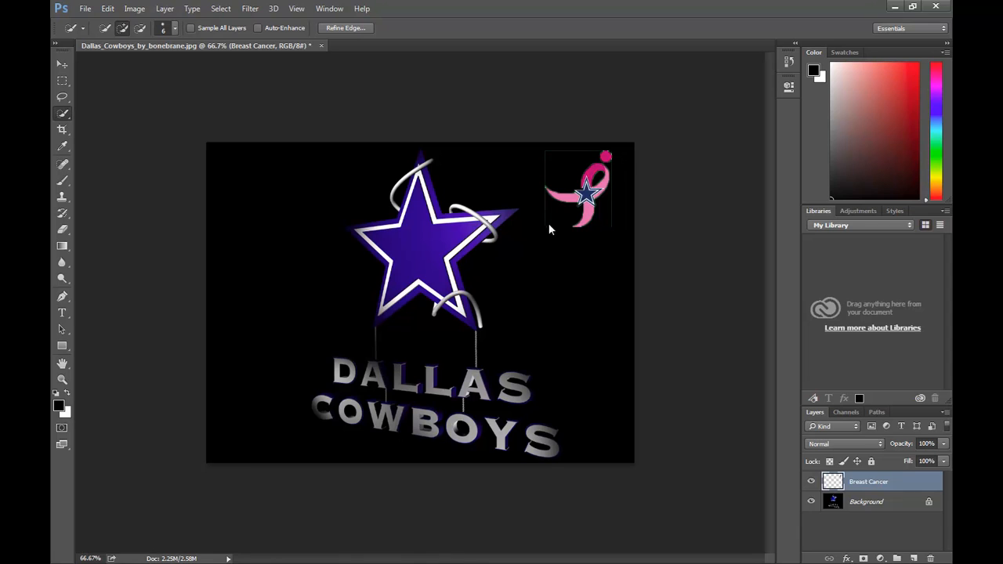
mouse_move(560, 179)
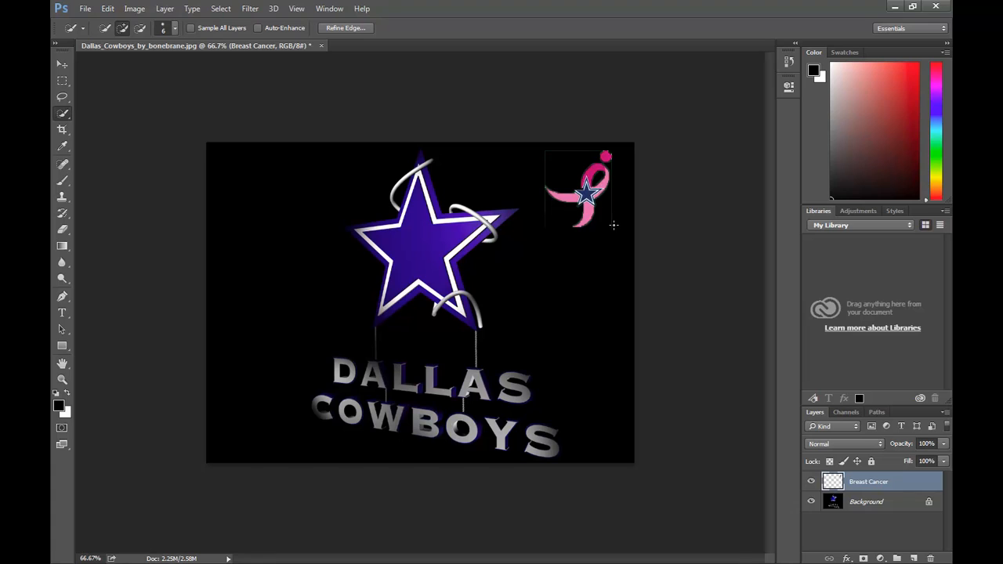
mouse_move(615, 225)
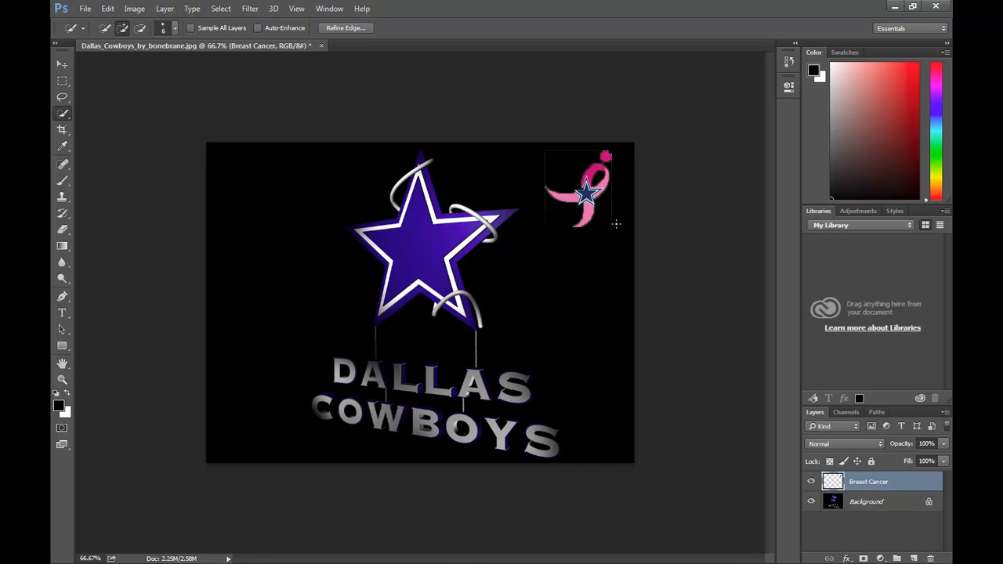